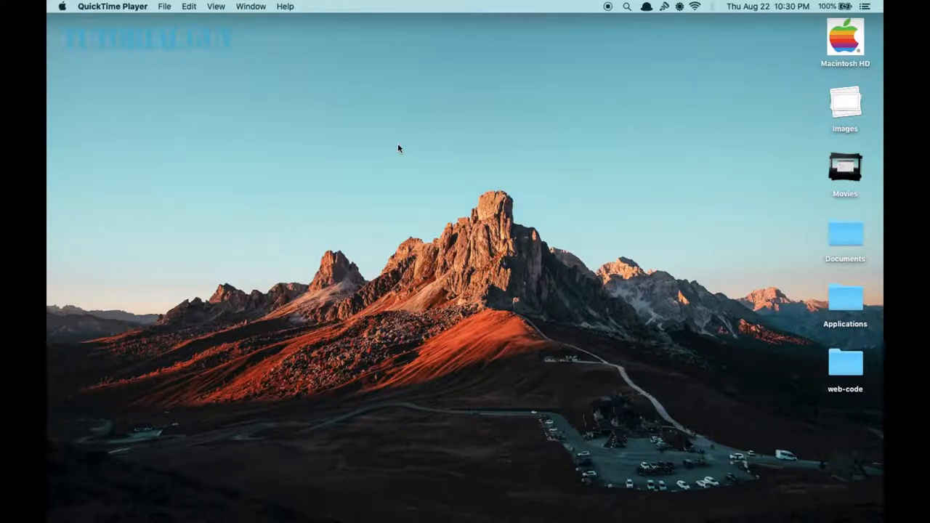
{"action": "mouse_move", "coordinate": [367, 210]}
{"action": "type", "text": "s"}
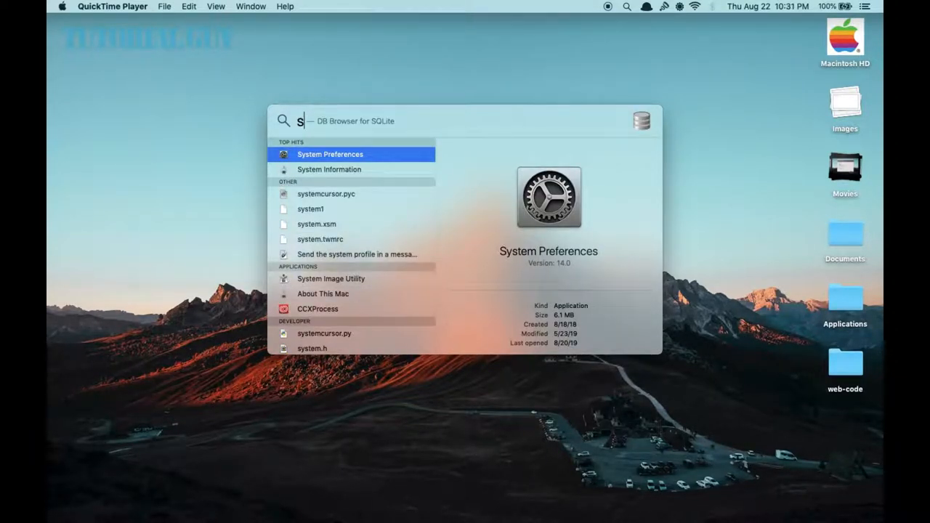
- Search Spotlight for 'pycharm CE' and launch Activity Monitor from the results
{"action": "type", "text": "pycharm CE"}
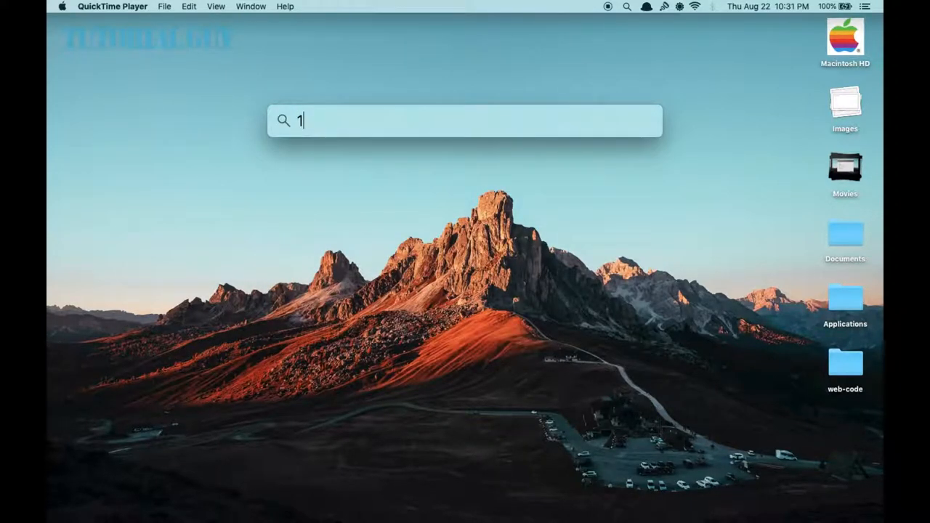
{"action": "key", "text": "backspace"}
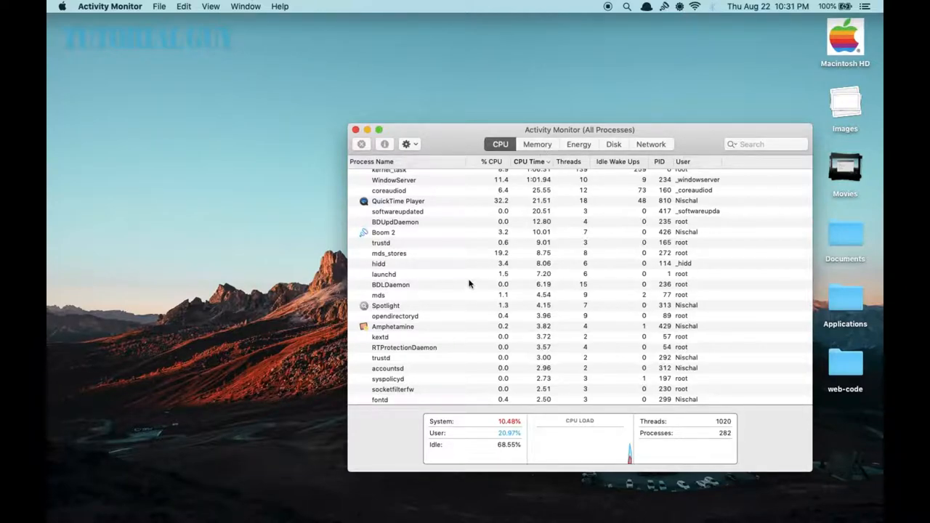
- Check process memory, then CPU usage, including mds, and close Activity Monitor
{"action": "left_click", "coordinate": [537, 144]}
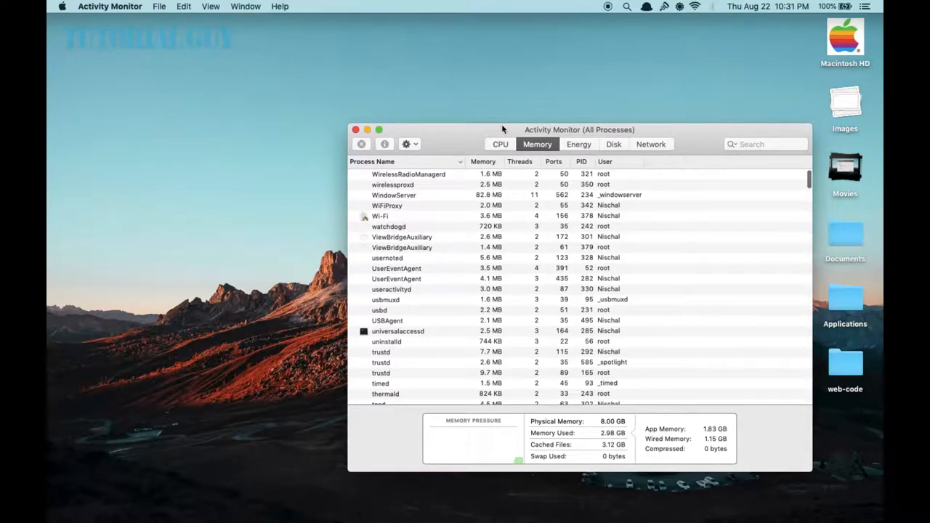
{"action": "left_click", "coordinate": [499, 144]}
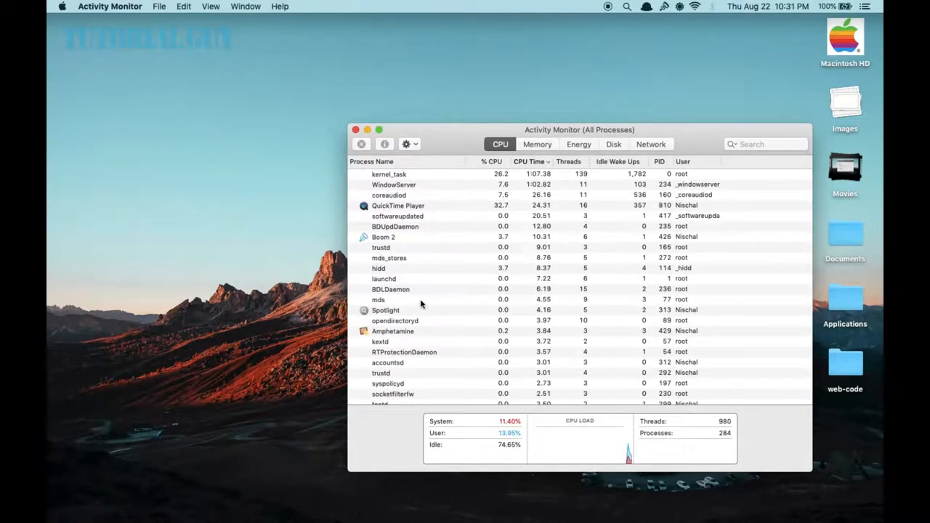
{"action": "left_click", "coordinate": [356, 130]}
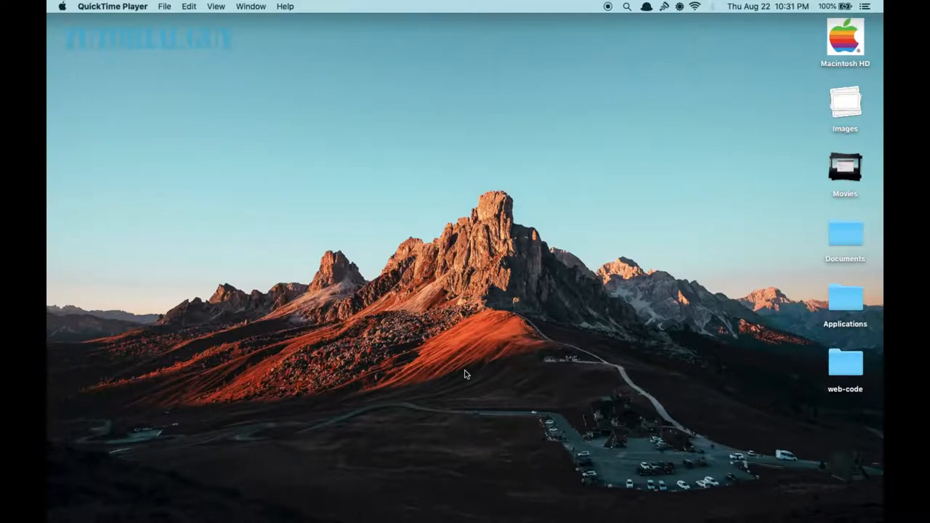
- Launch Terminal by searching 'terminal' in Spotlight
{"action": "type", "text": "terminal"}
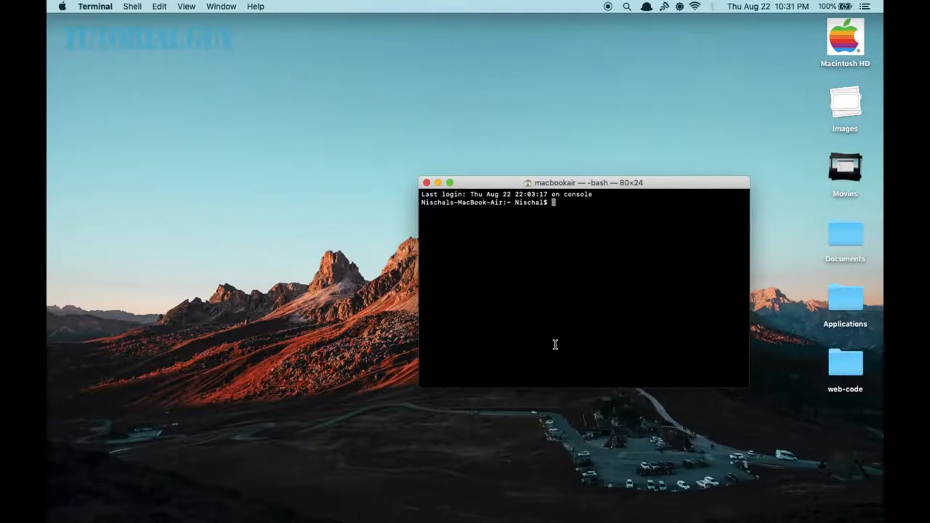
- Run 'sudo mdutil -a -i off' to disable indexing on all volumes
{"action": "type", "text": "sudo mdutil"}
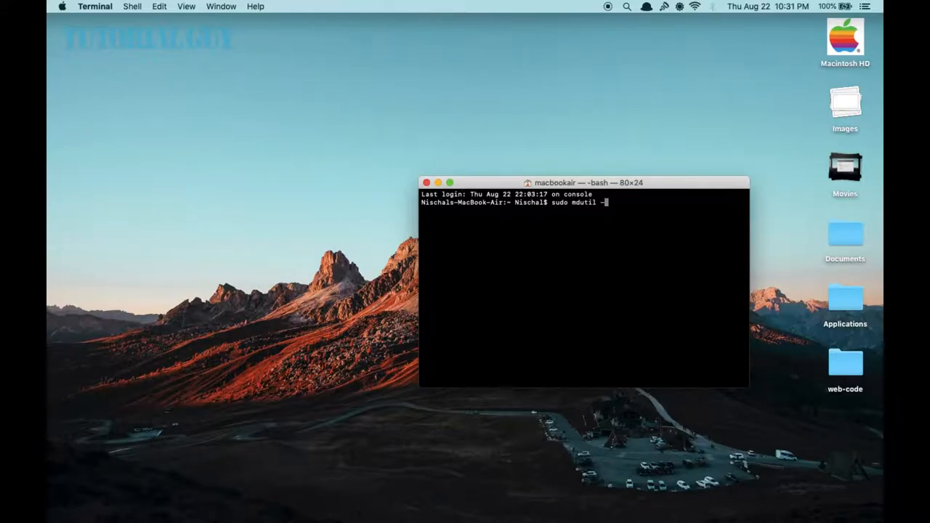
{"action": "type", "text": "-a"}
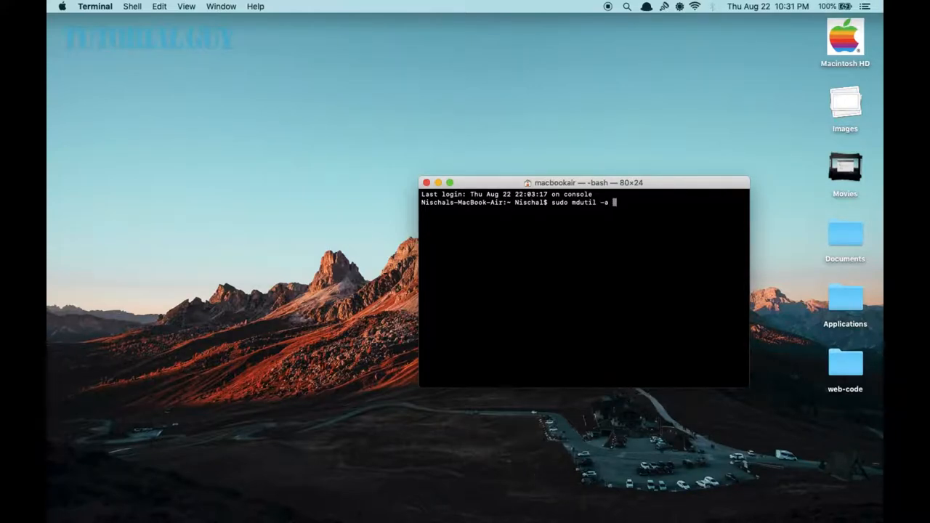
{"action": "type", "text": "-i o"}
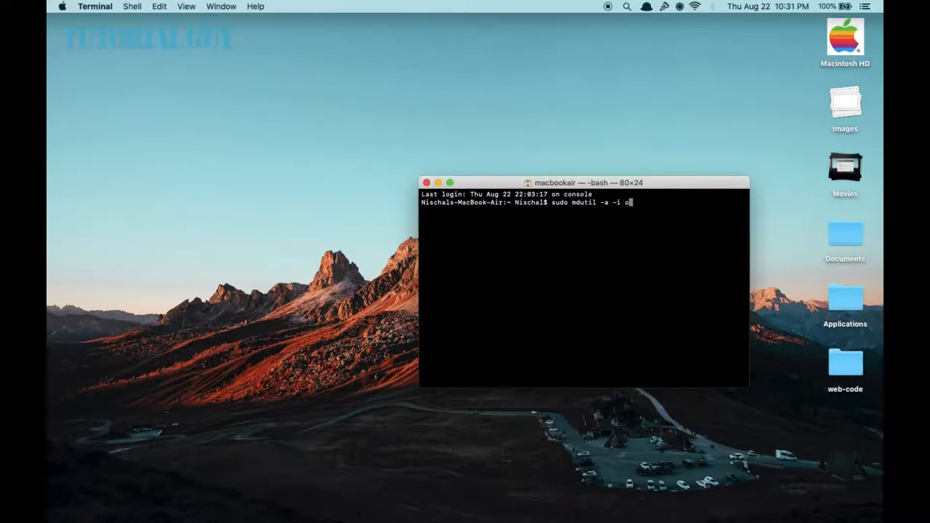
{"action": "type", "text": "ff"}
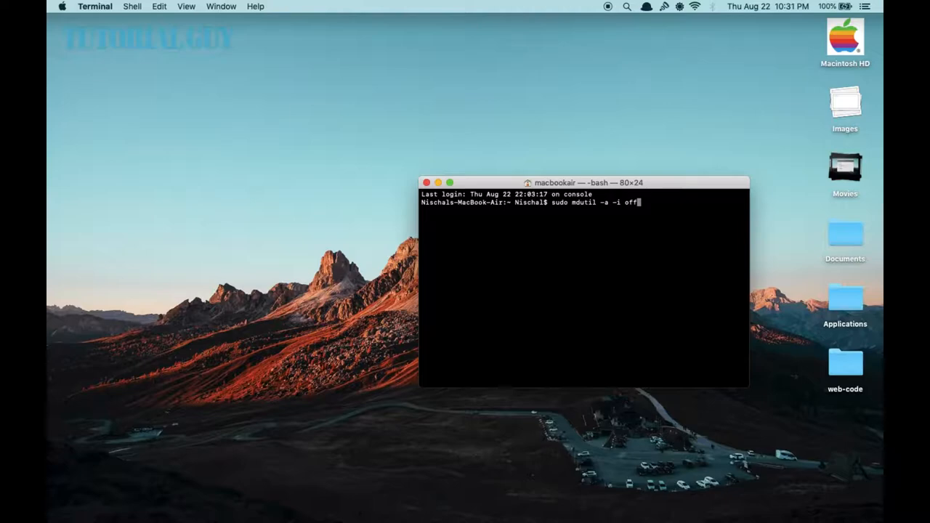
{"action": "key", "text": "enter"}
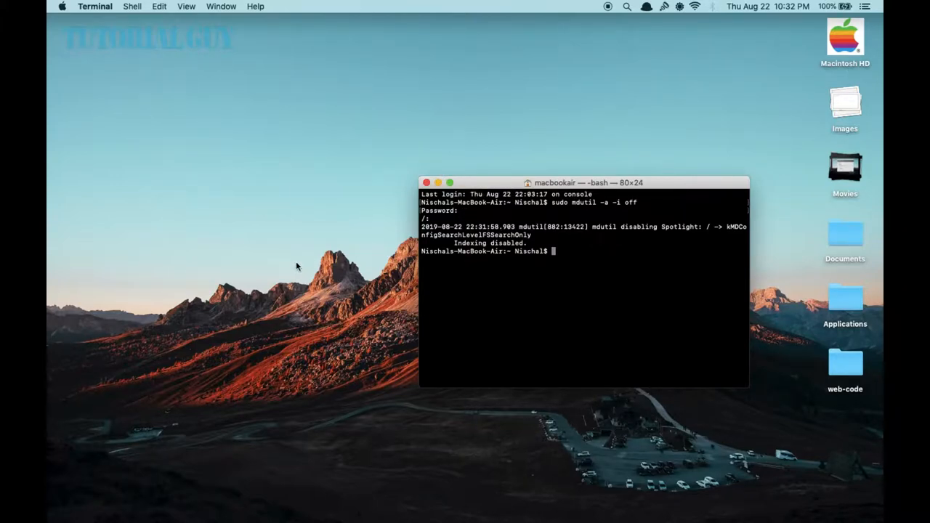
- Test Spotlight with the queries 'terminal' and 'syste' to see post-indexing results
{"action": "type", "text": "terminal"}
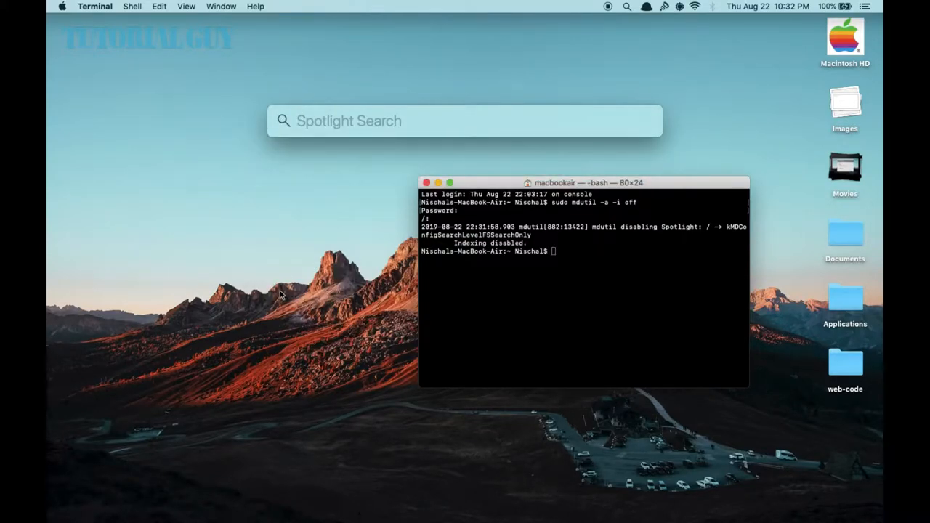
{"action": "type", "text": "s"}
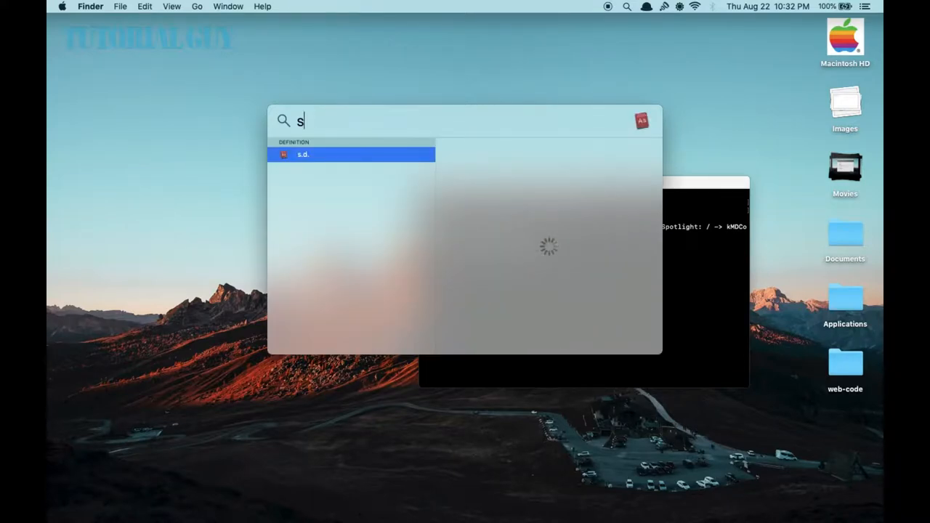
{"action": "type", "text": "yste"}
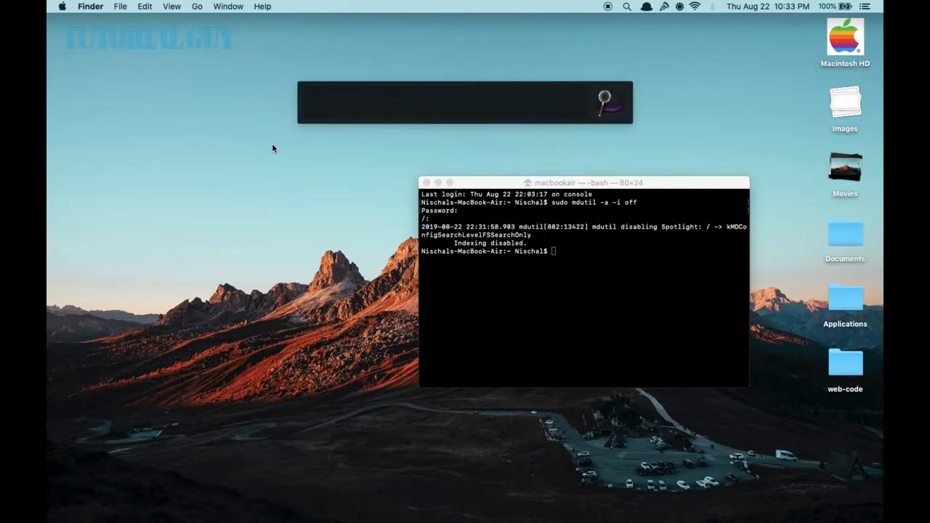
{"action": "type", "text": "s"}
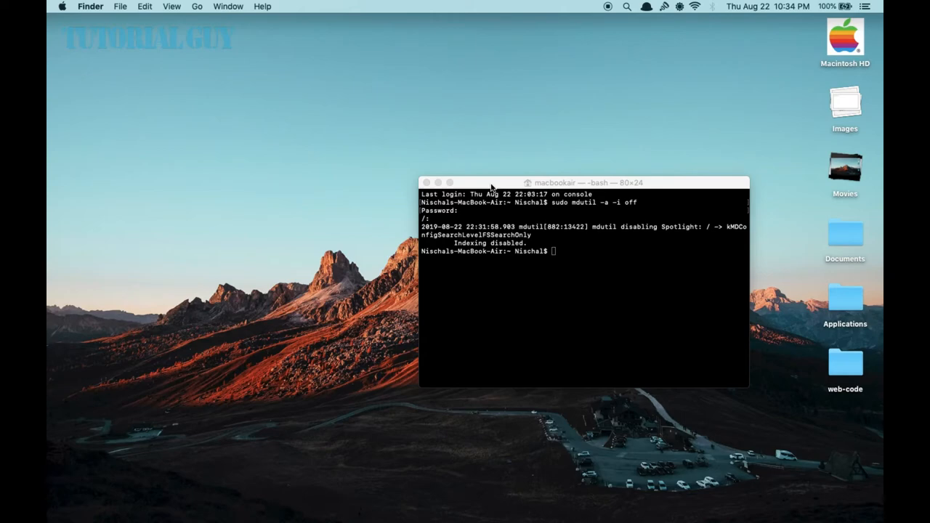
{"action": "mouse_move", "coordinate": [454, 177]}
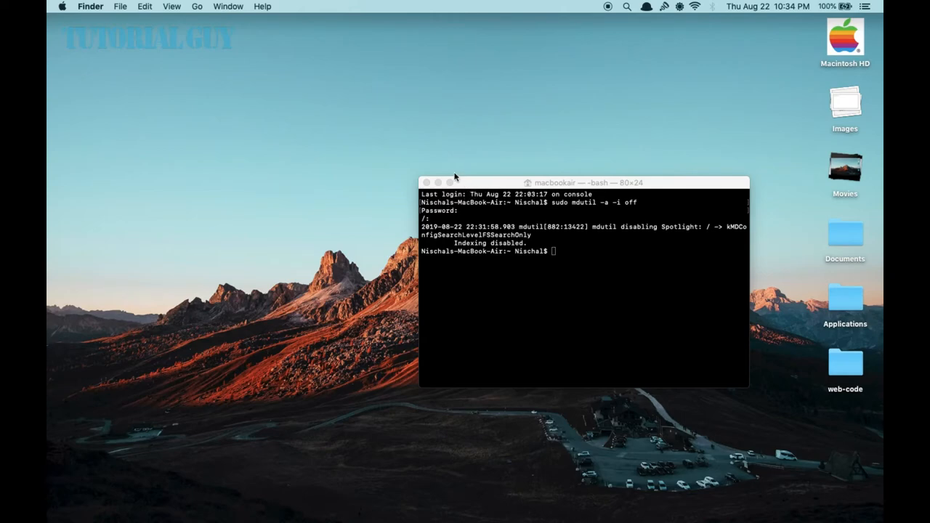